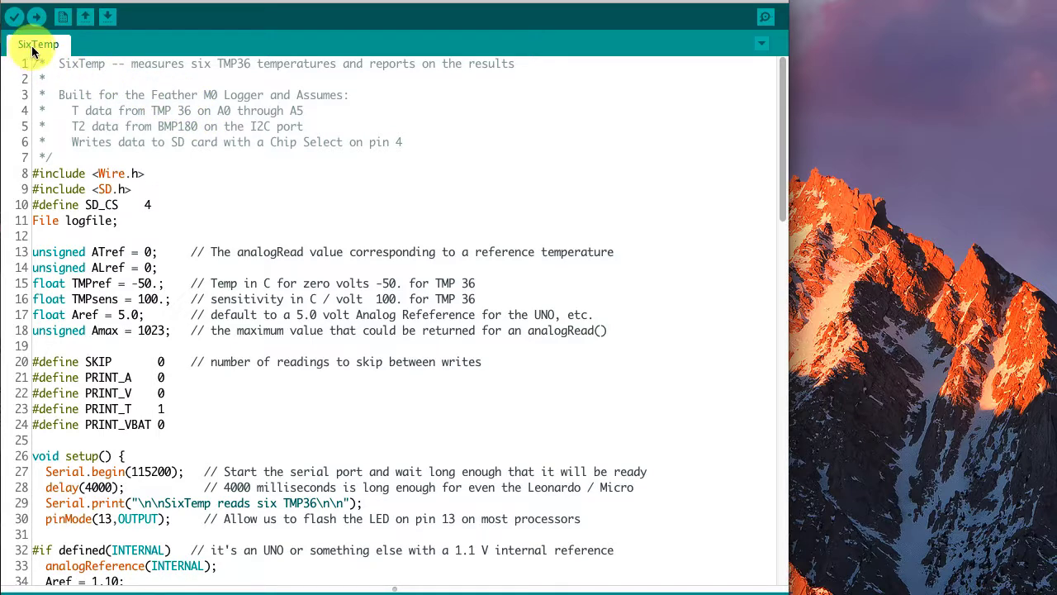
pyautogui.moveTo(172, 86)
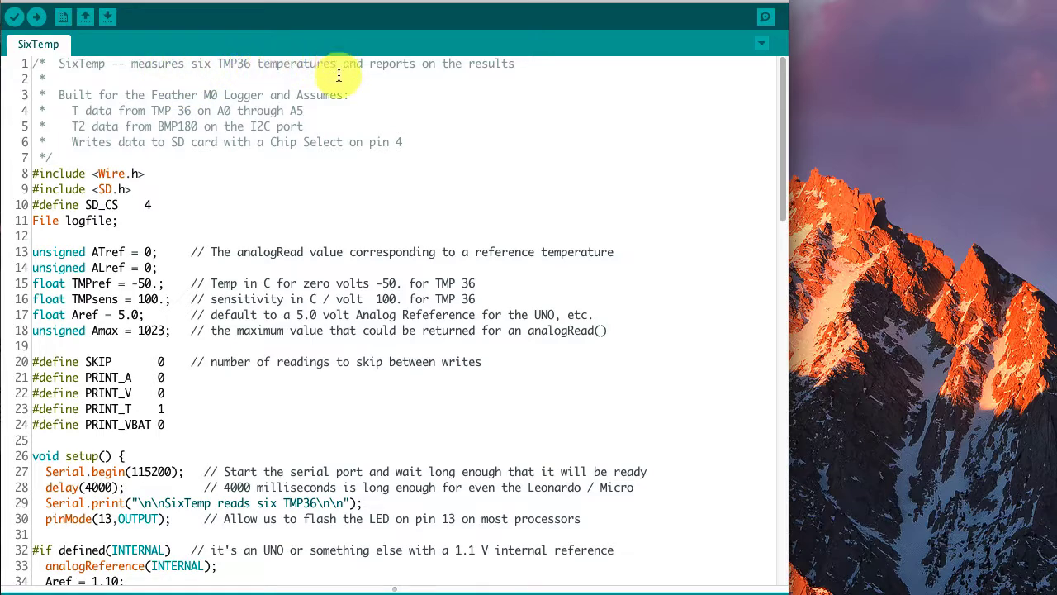
pyautogui.moveTo(396, 145)
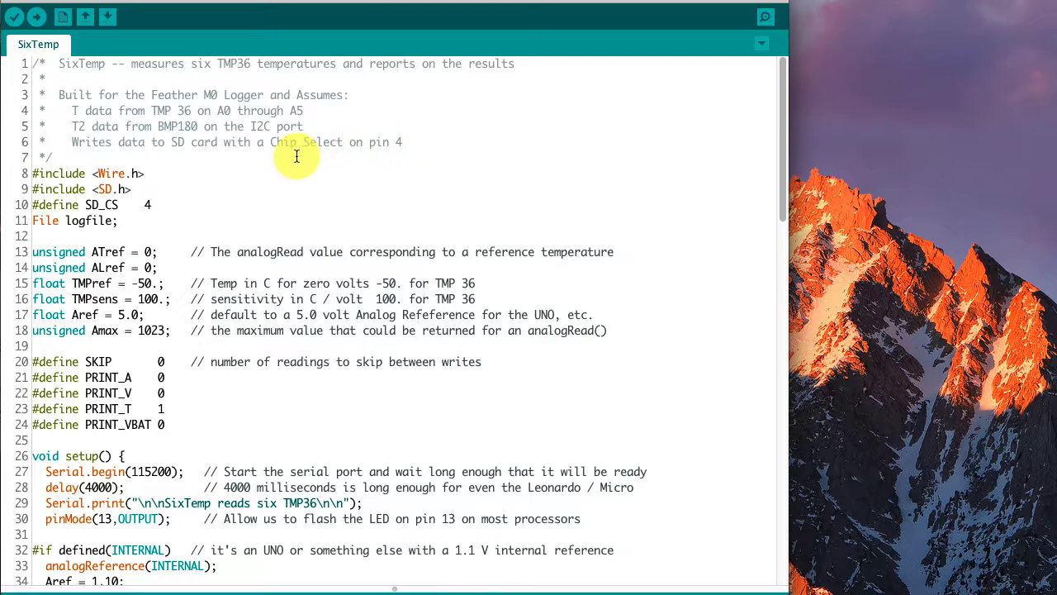
# Scroll through the SixTemp sketch and compile it for the board
pyautogui.scroll(-3)
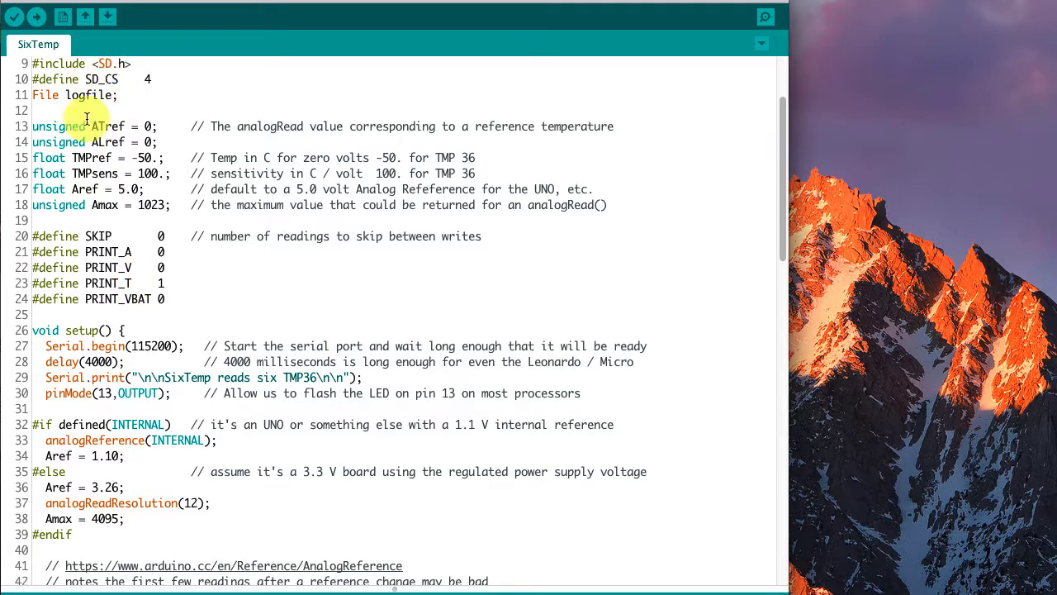
pyautogui.moveTo(279, 196)
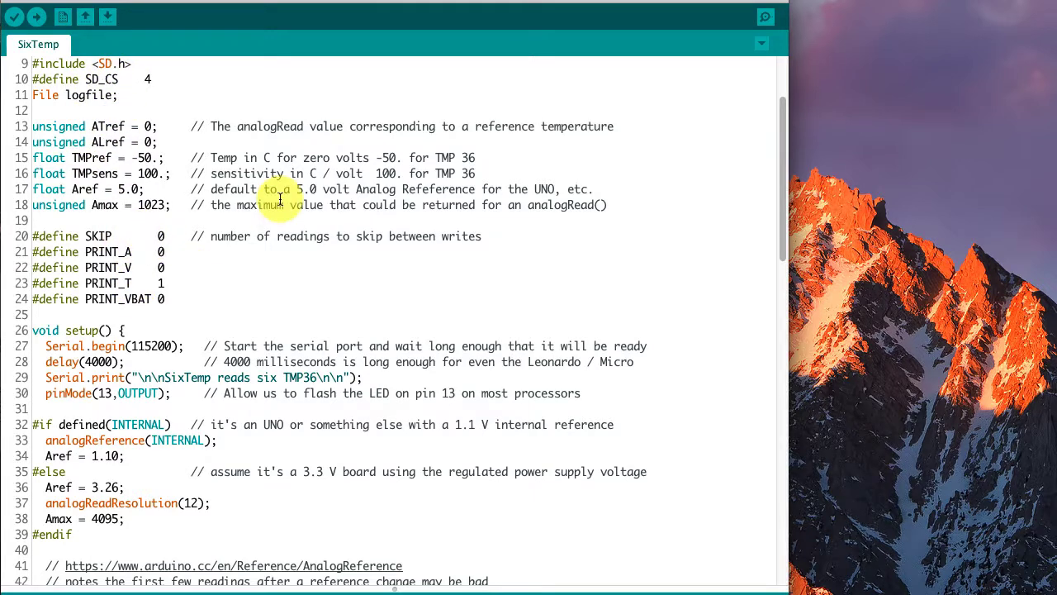
pyautogui.scroll(-3)
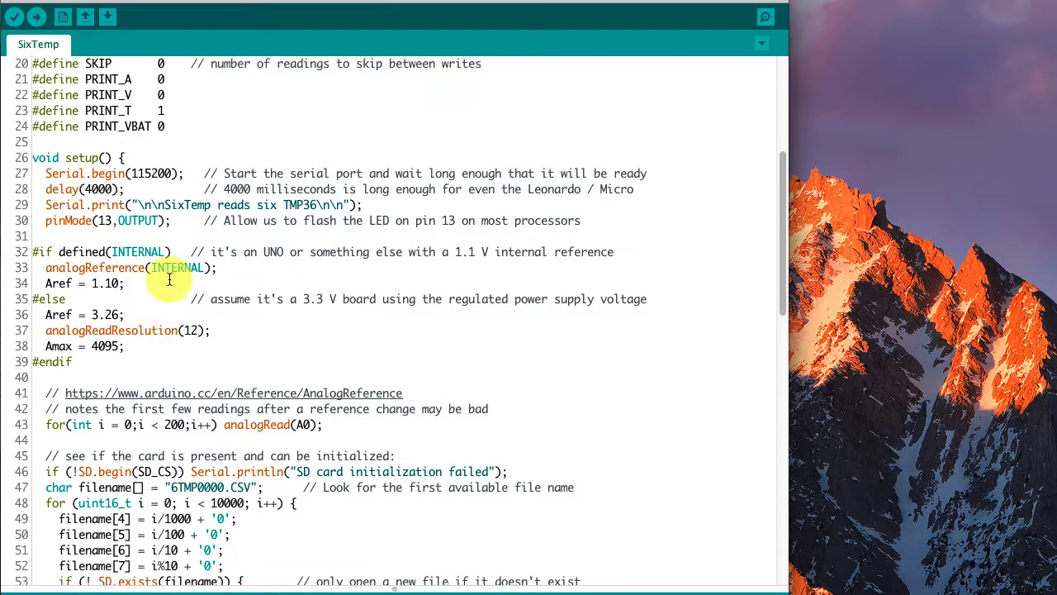
pyautogui.scroll(-3)
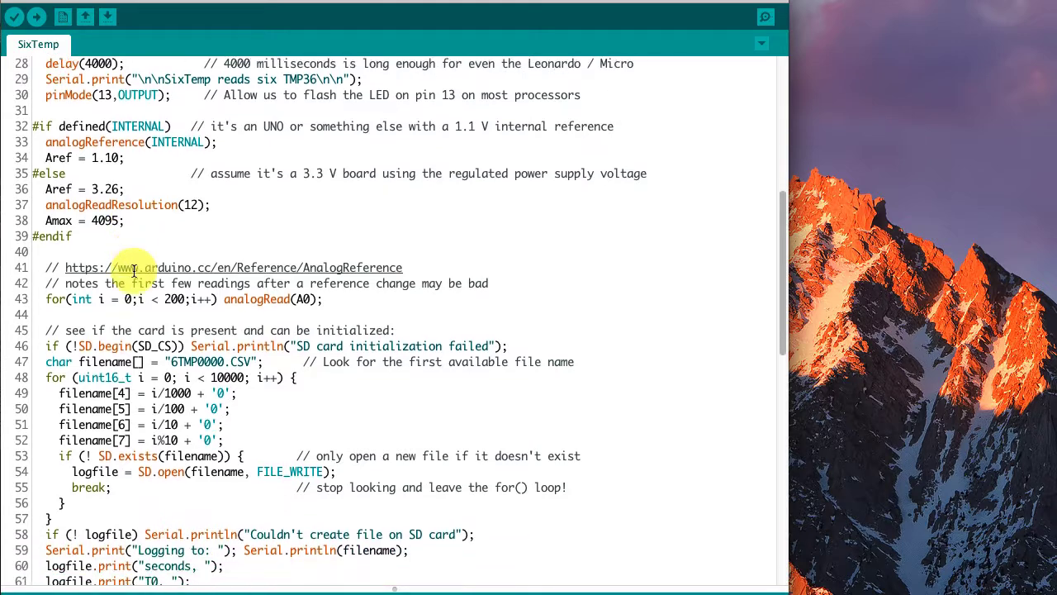
pyautogui.scroll(-3)
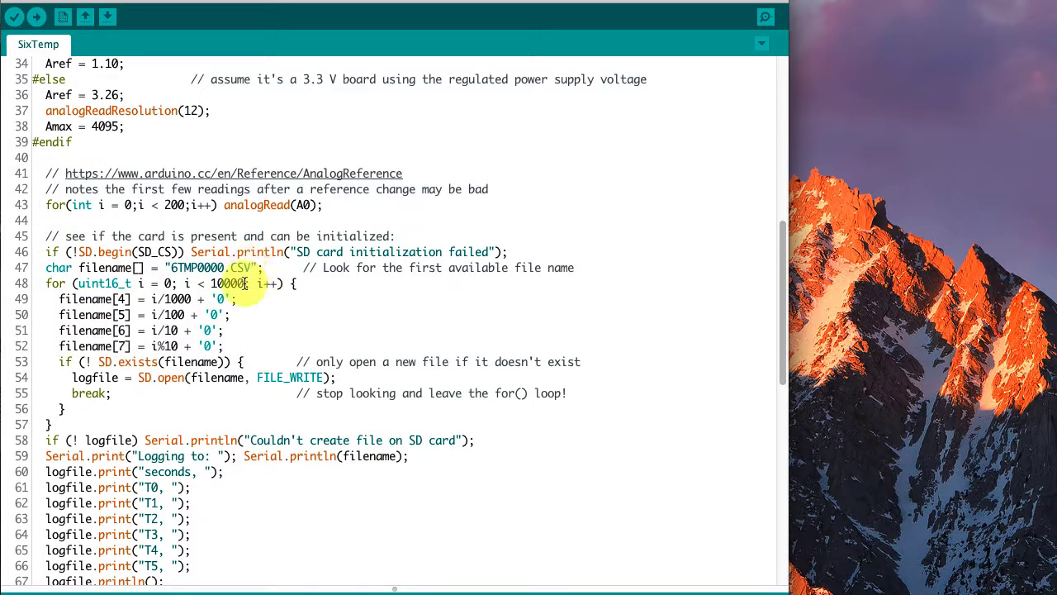
pyautogui.scroll(-3)
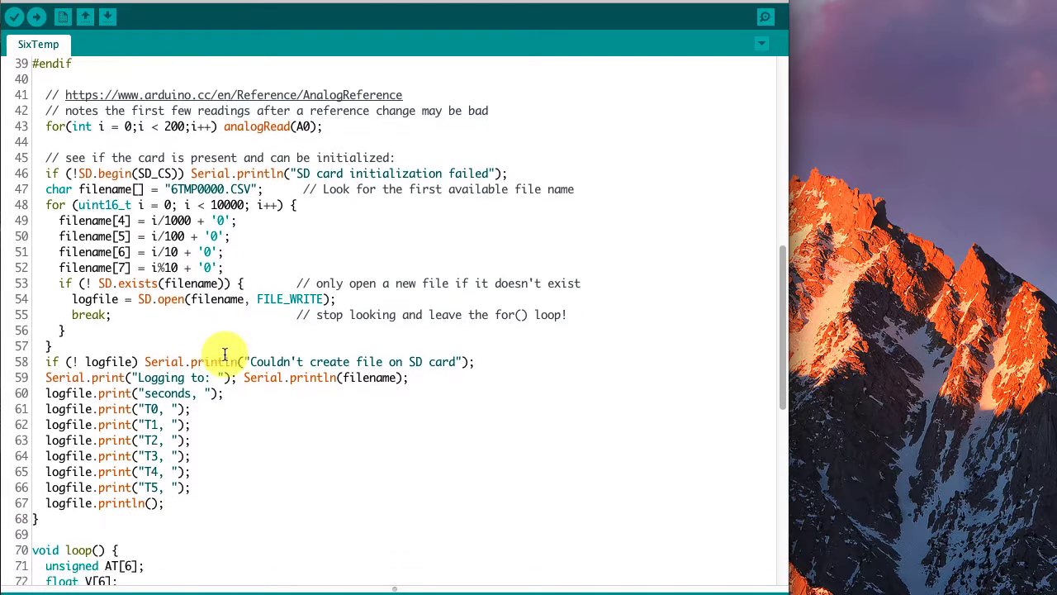
pyautogui.scroll(-3)
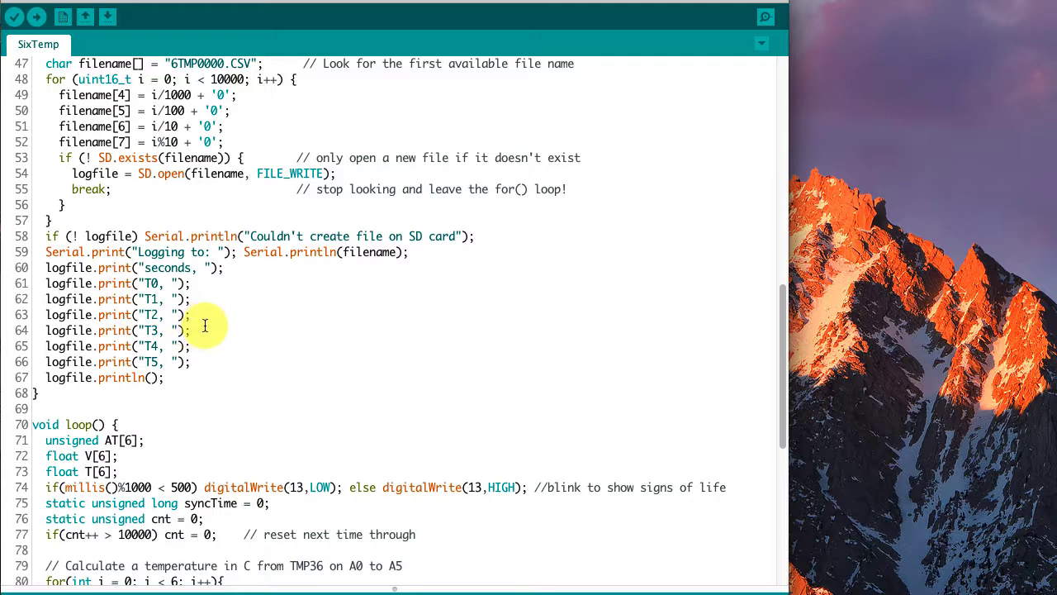
pyautogui.scroll(-3)
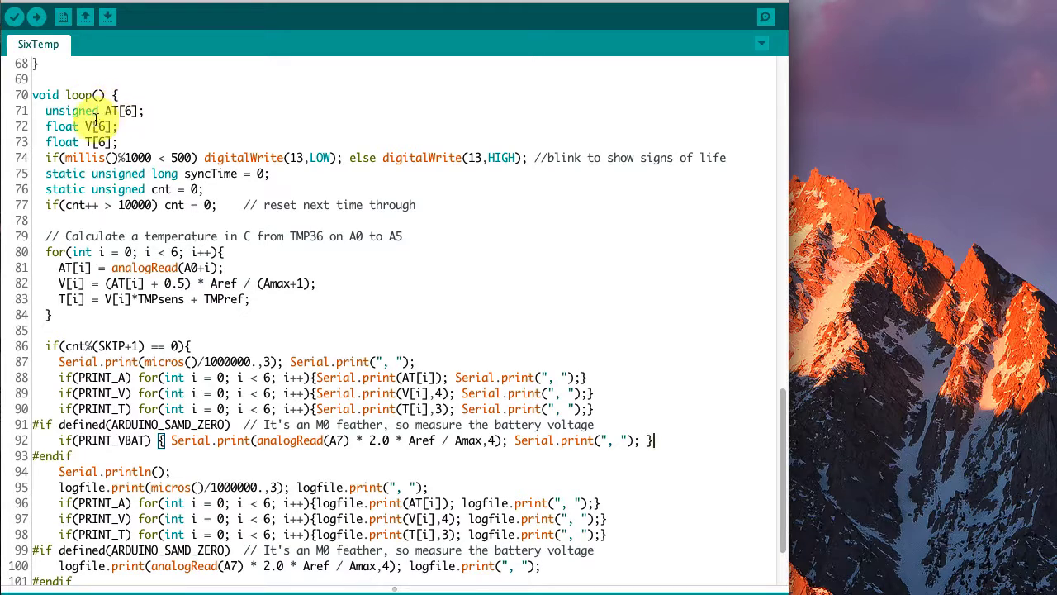
pyautogui.click(91, 142)
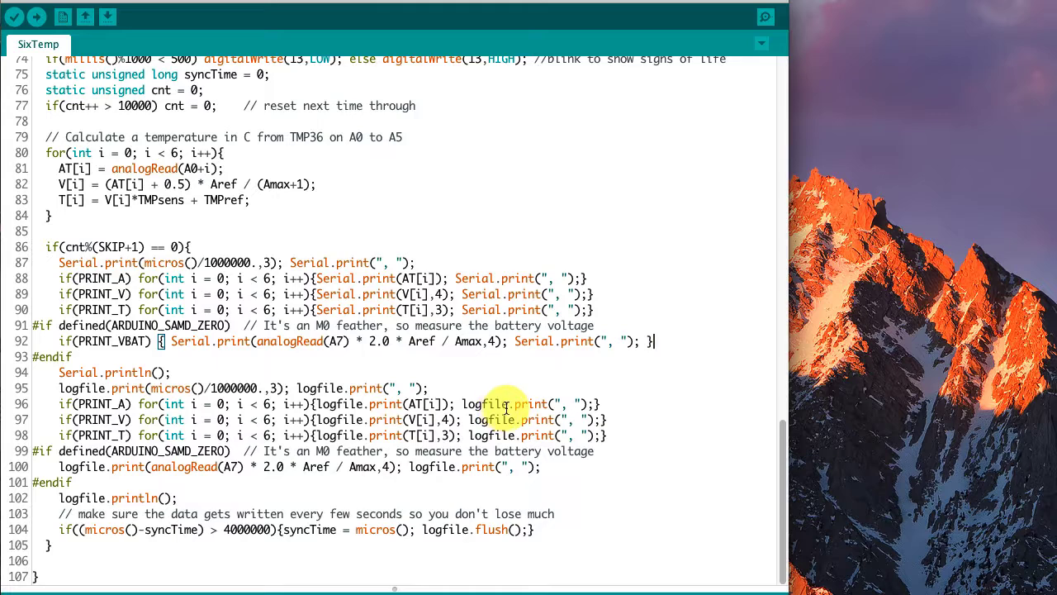
pyautogui.click(36, 17)
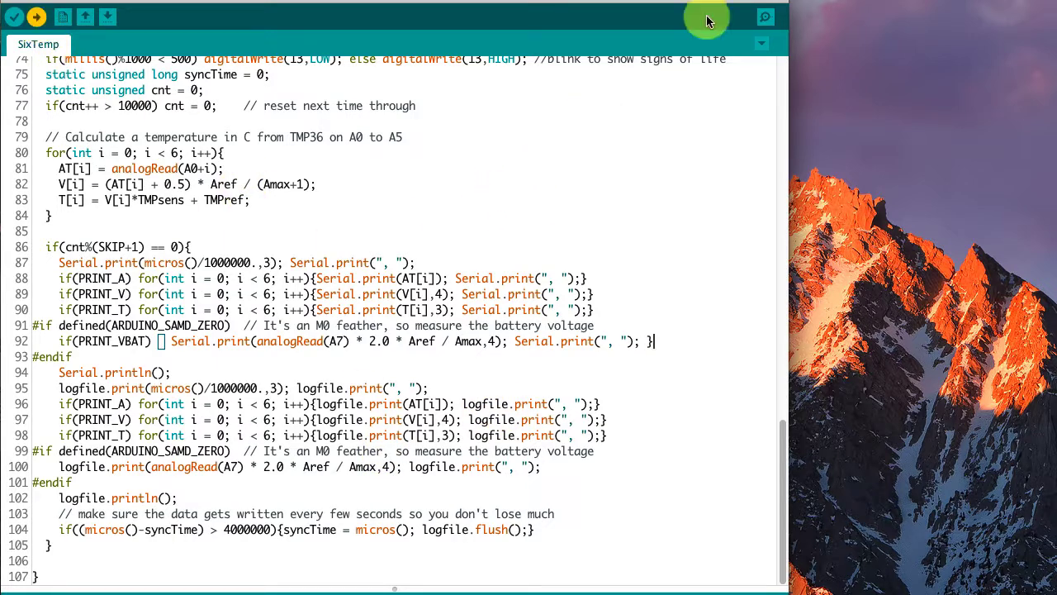
# Show the Serial Monitor streaming 'Logging to 6TMP0015.CSV' and six TMP36 temperature rows
pyautogui.click(765, 16)
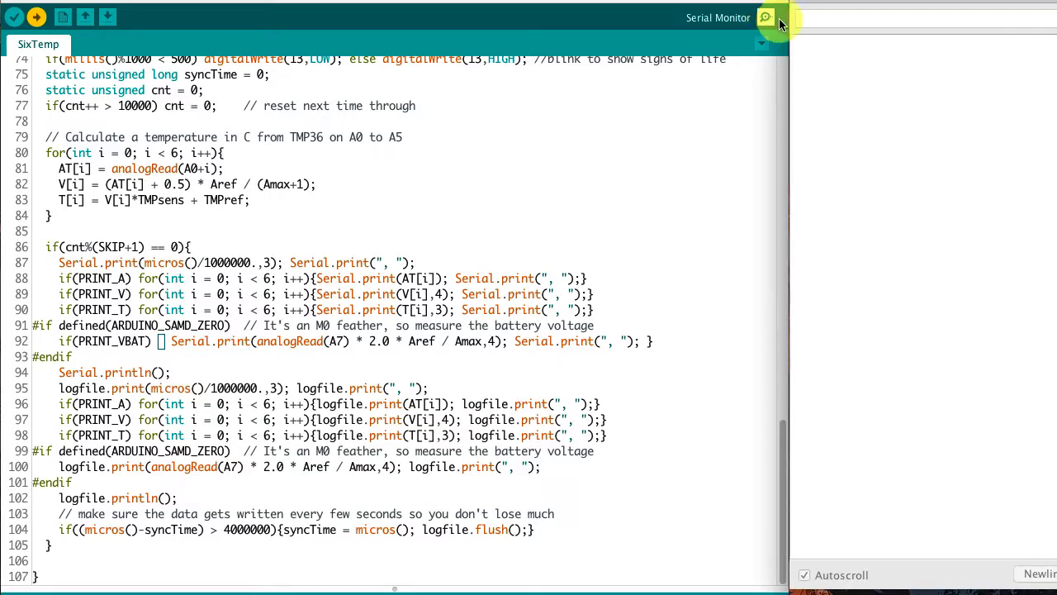
pyautogui.click(766, 16)
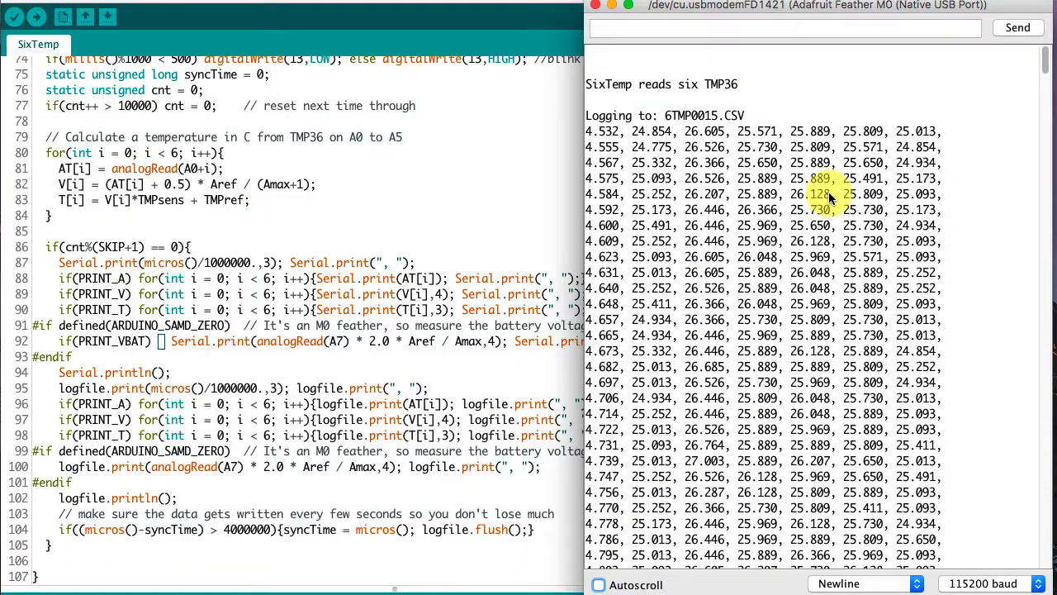
pyautogui.moveTo(735, 86)
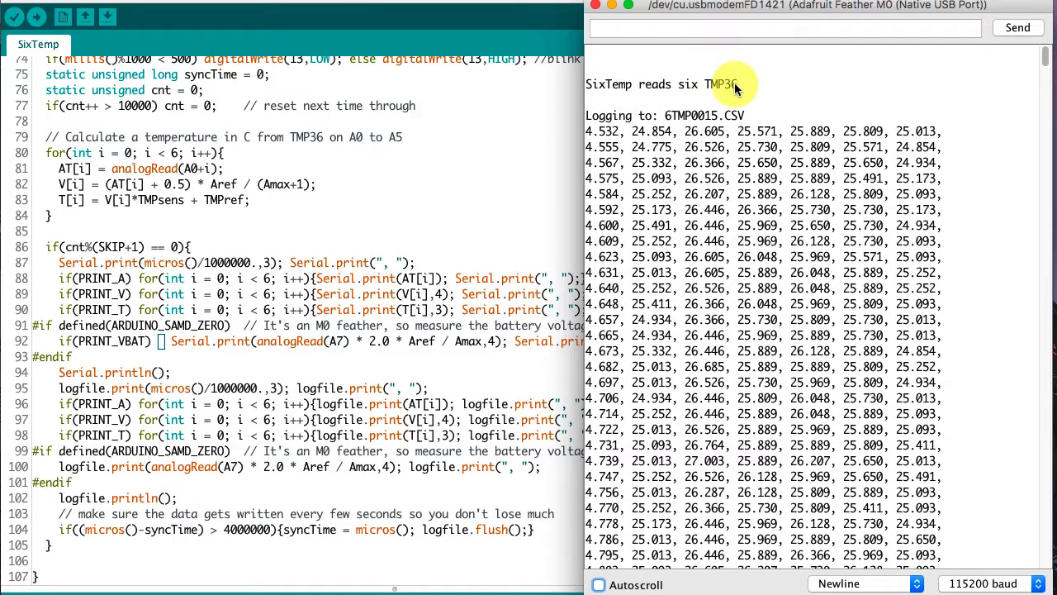